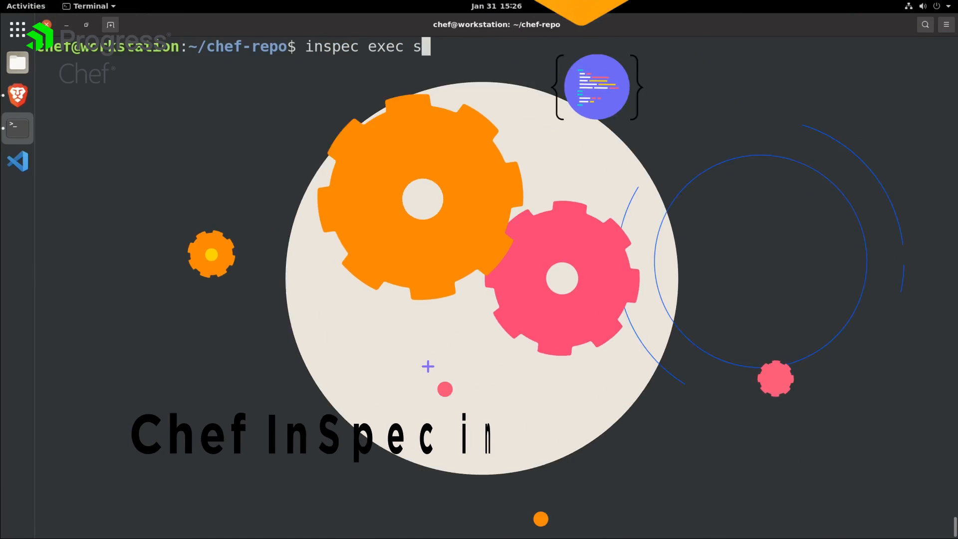
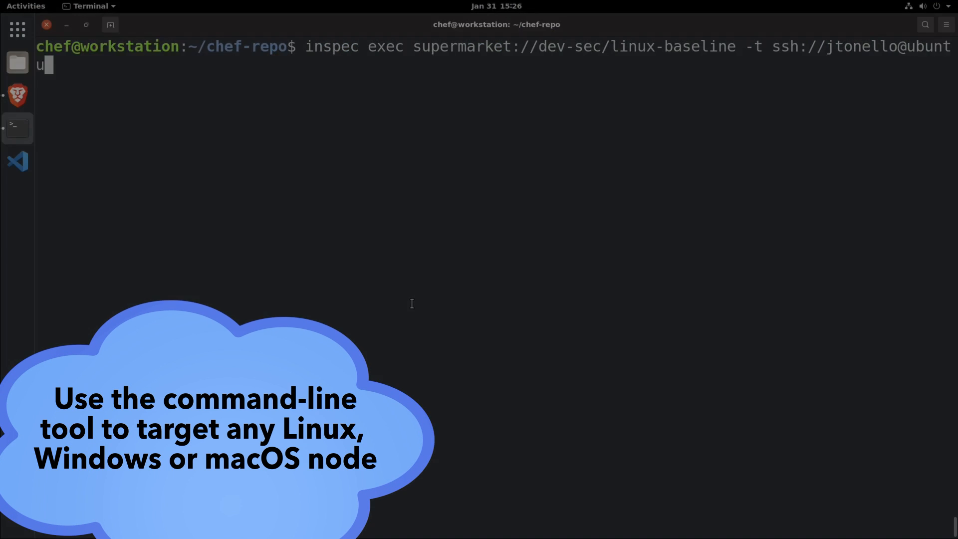
- Scan ubuntu with dev-sec linux-baseline via inspec exec, from Supermarket then GitHub
key("Return")
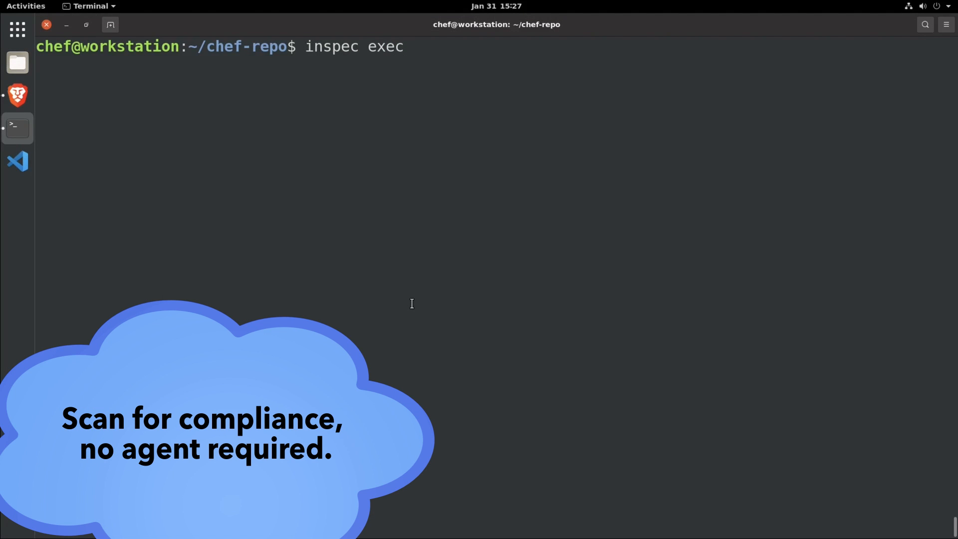
type("https://github.com/dev-sec/linux-")
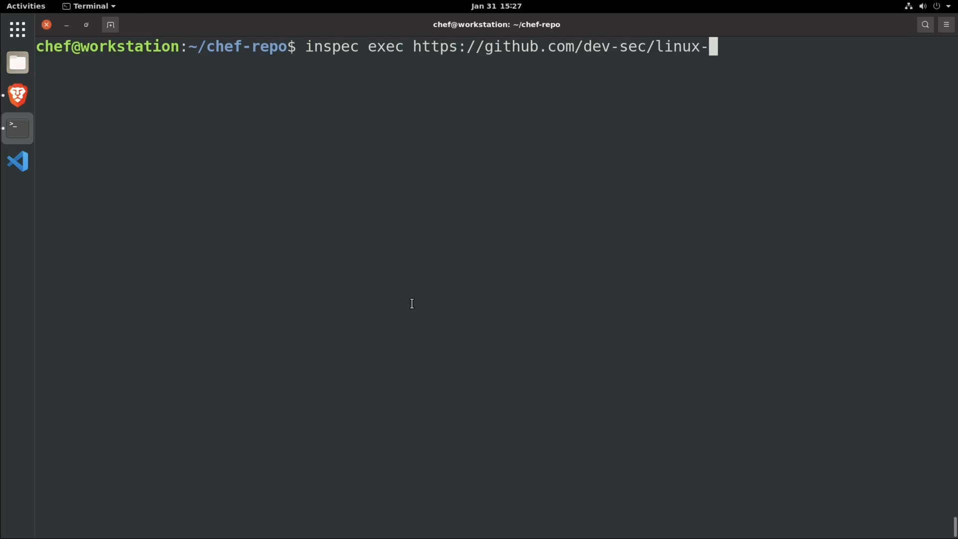
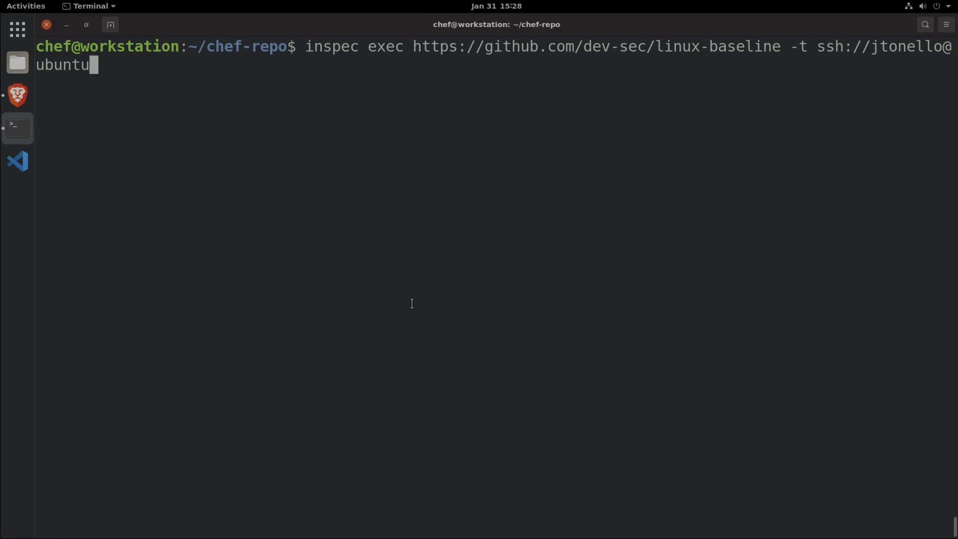
key("Return")
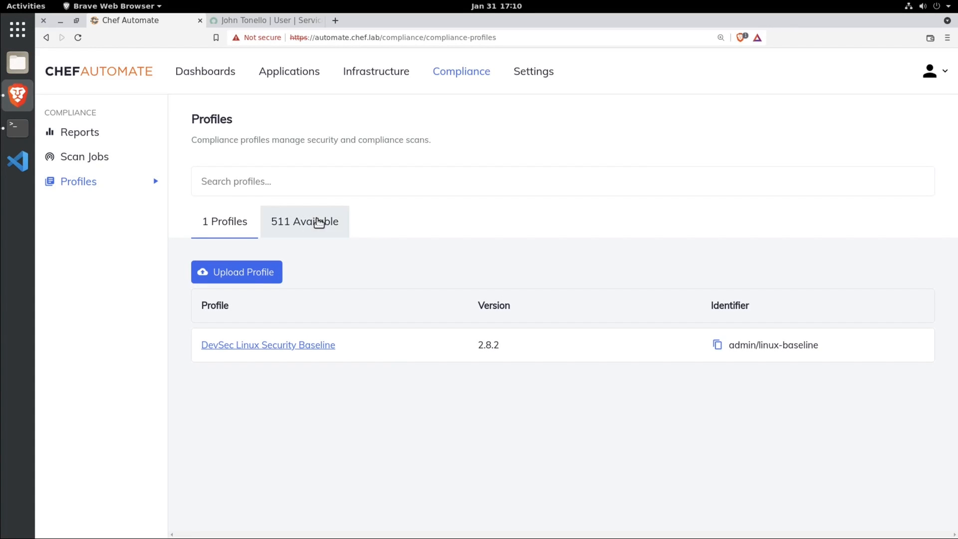
- Browse available profiles and DevSec Linux Security Baseline's 59 controls, then go to Scan Jobs
left_click(305, 222)
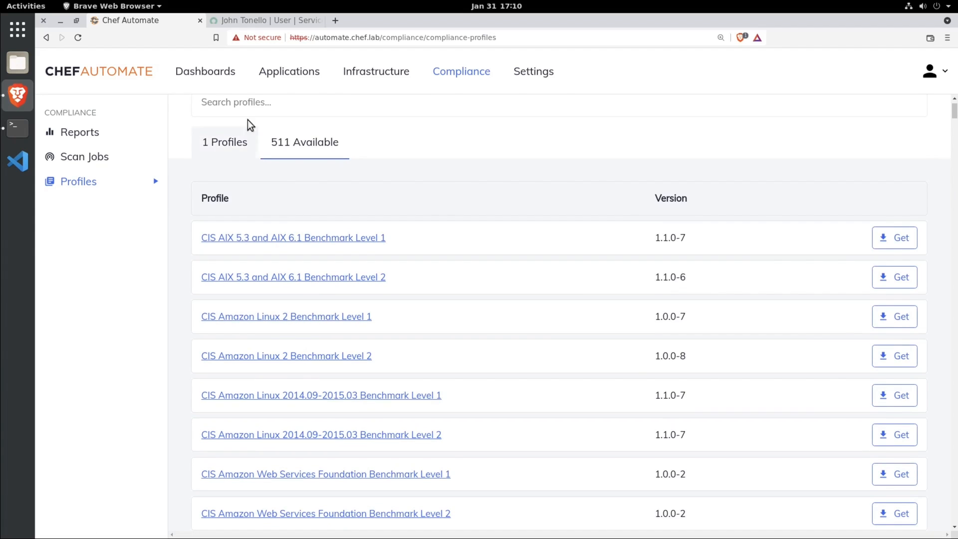
type("red")
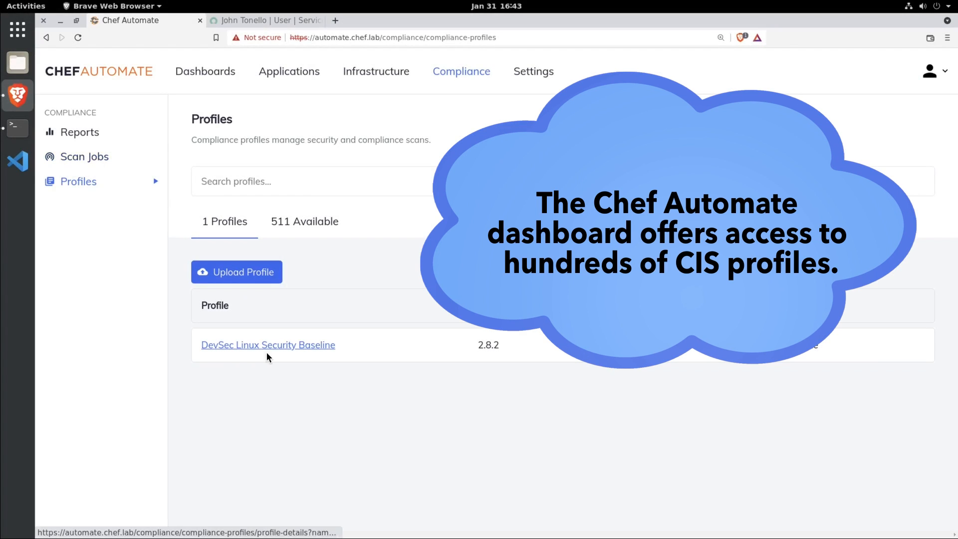
left_click(260, 345)
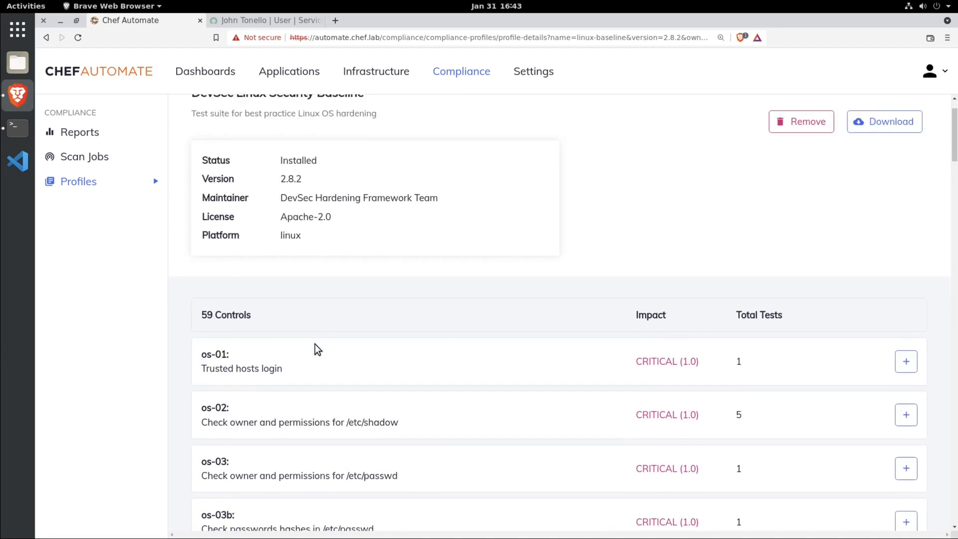
left_click(84, 157)
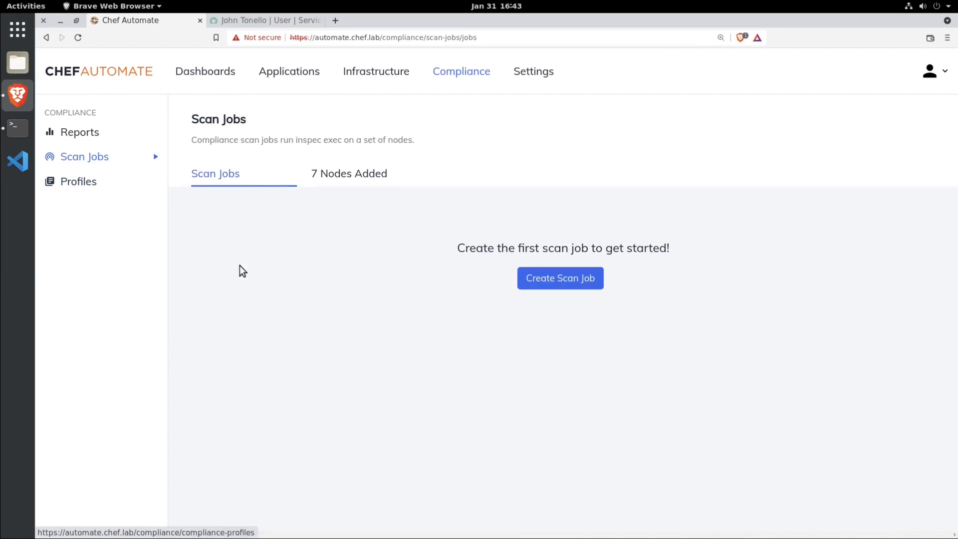
- Create scan job 'baseline-demo' for the Automate node with scheduling enabled
left_click(560, 277)
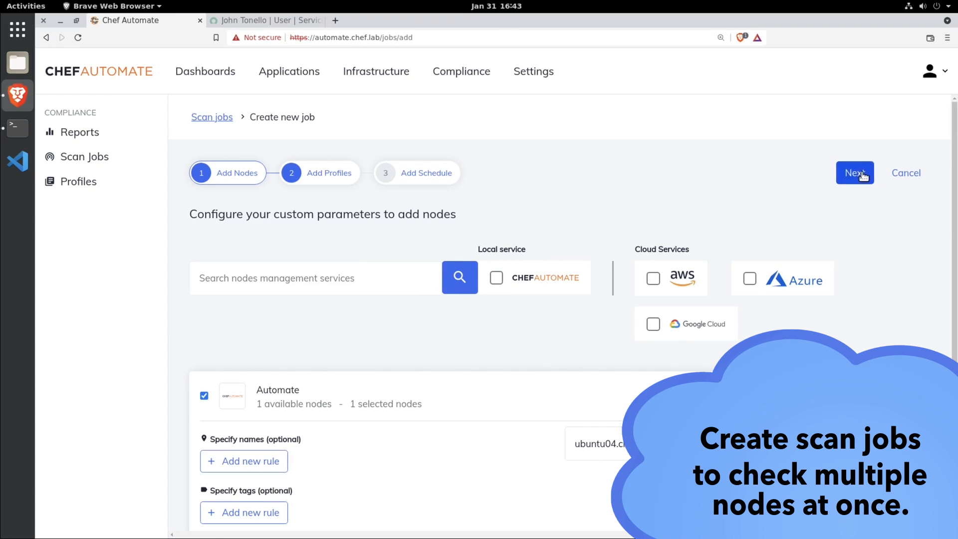
left_click(854, 173)
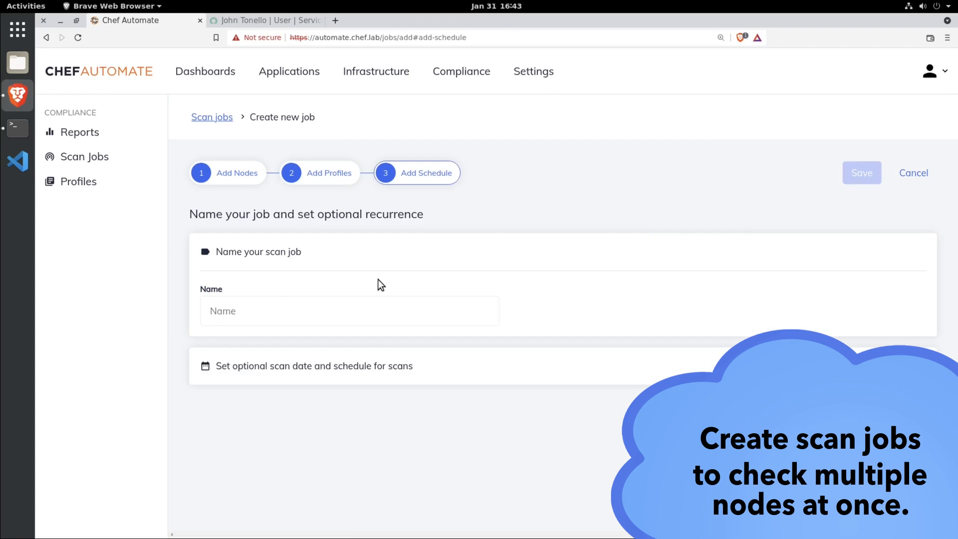
type("baseline-demo")
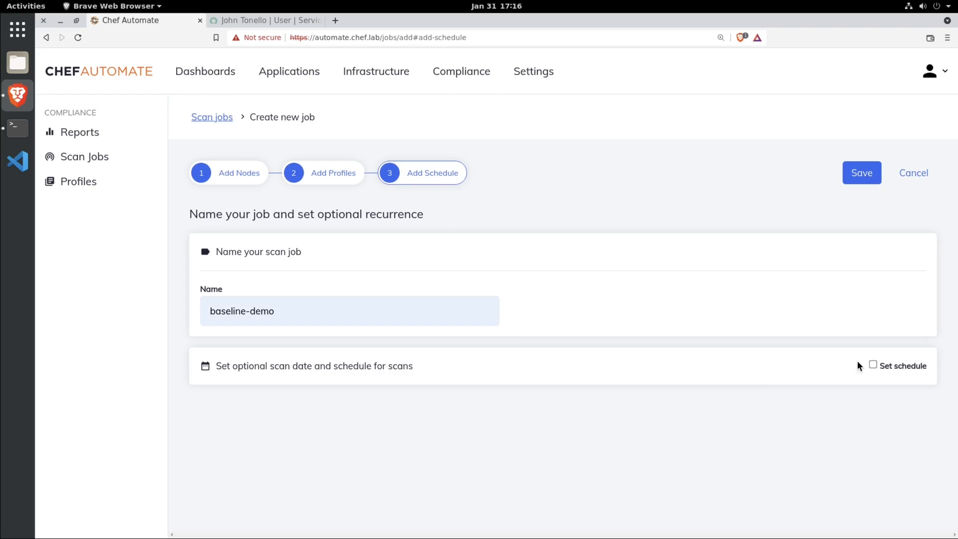
left_click(873, 366)
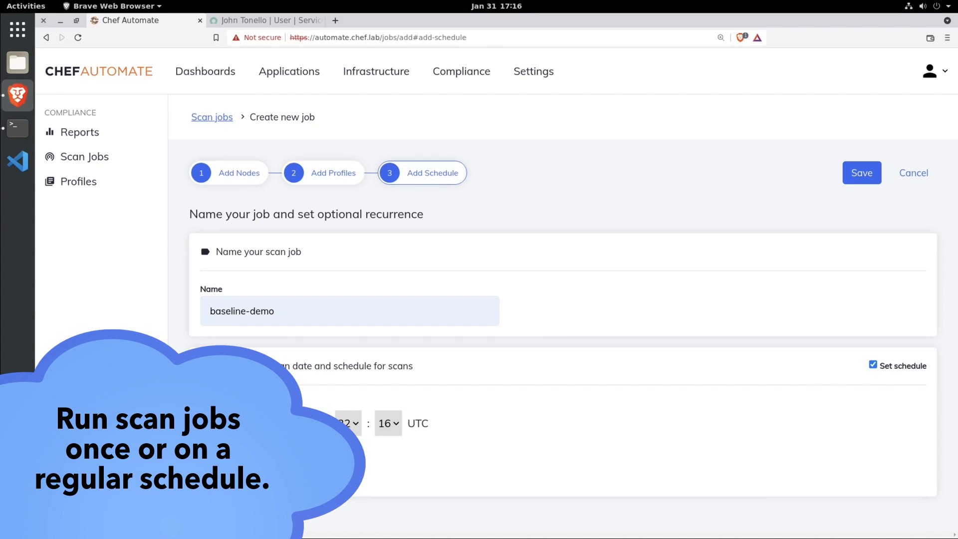
left_click(861, 173)
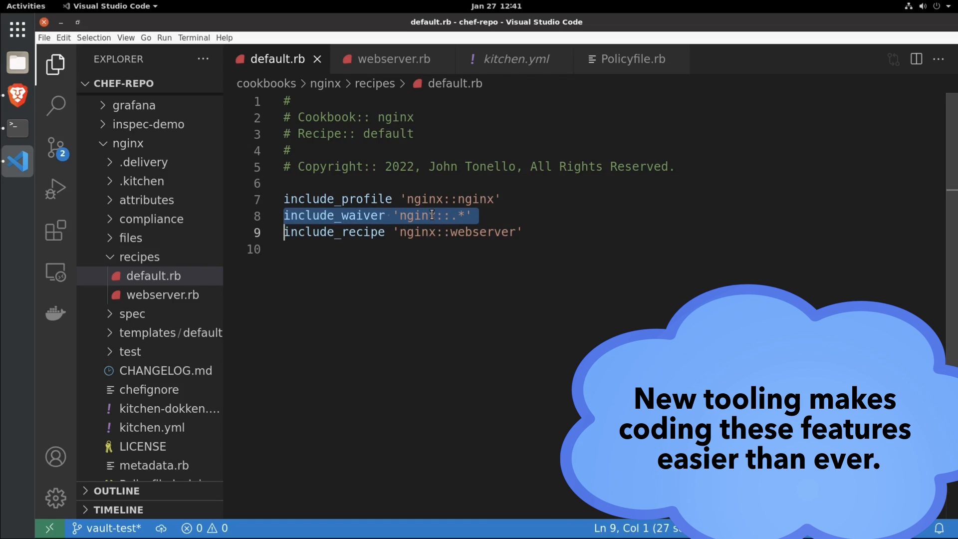
- Deselect the include_waiver line in the nginx recipe default.rb
left_click(431, 216)
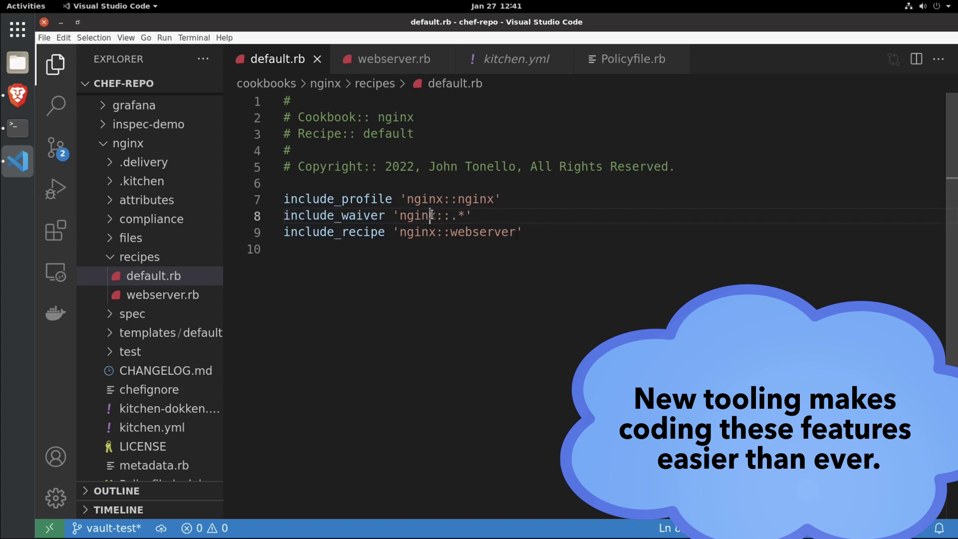